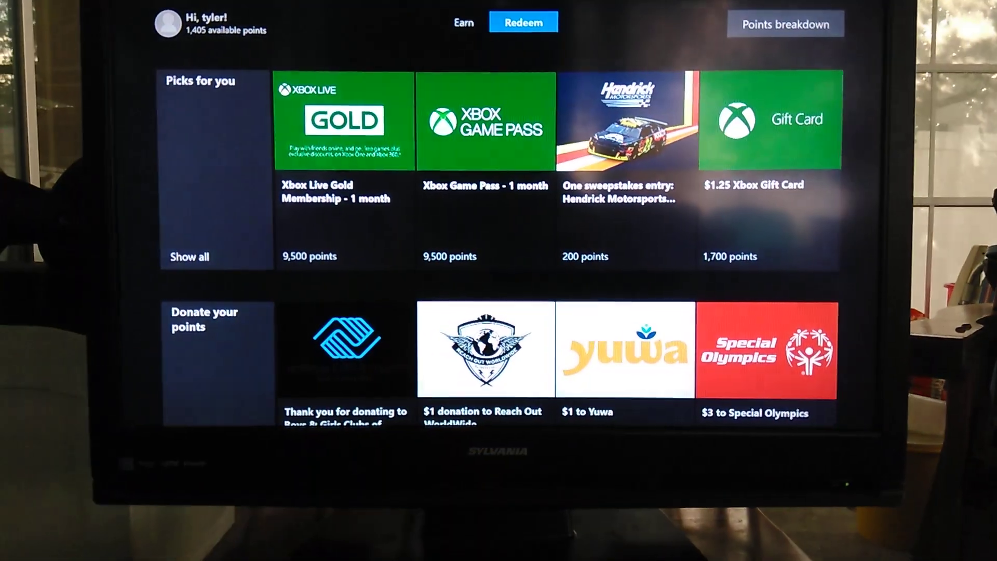
- Browse the Earn quests and ways to earn points before reaching the About page (version 1.2.3.70)
{"action": "left_click", "coordinate": [463, 22]}
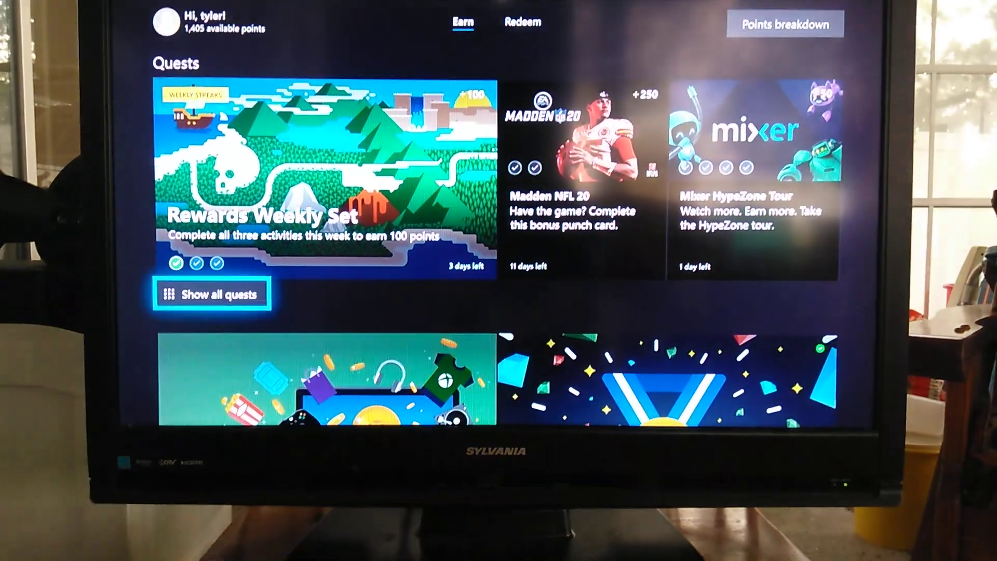
{"action": "scroll", "scroll_direction": "down", "scroll_amount": 3}
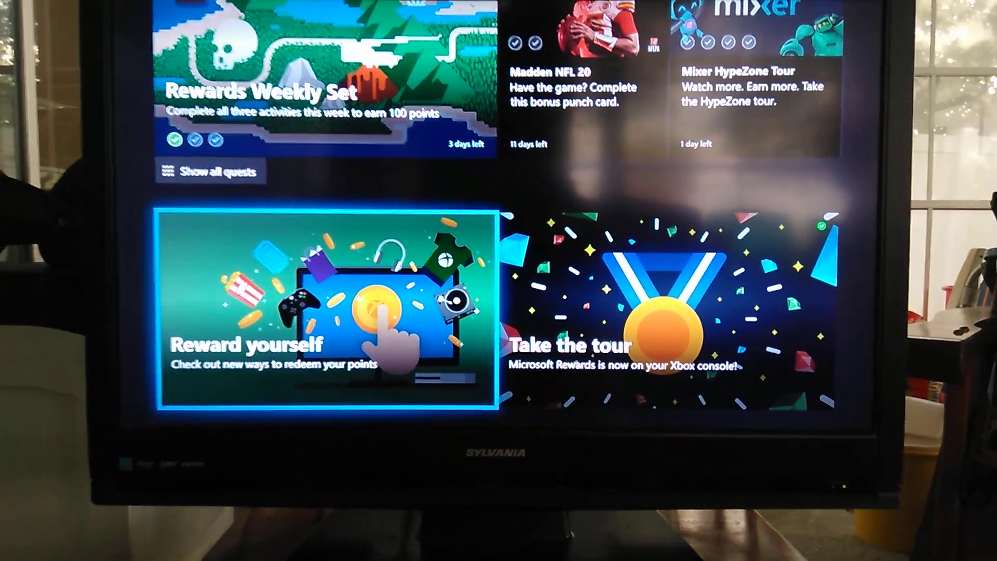
{"action": "scroll", "scroll_direction": "up", "scroll_amount": 3}
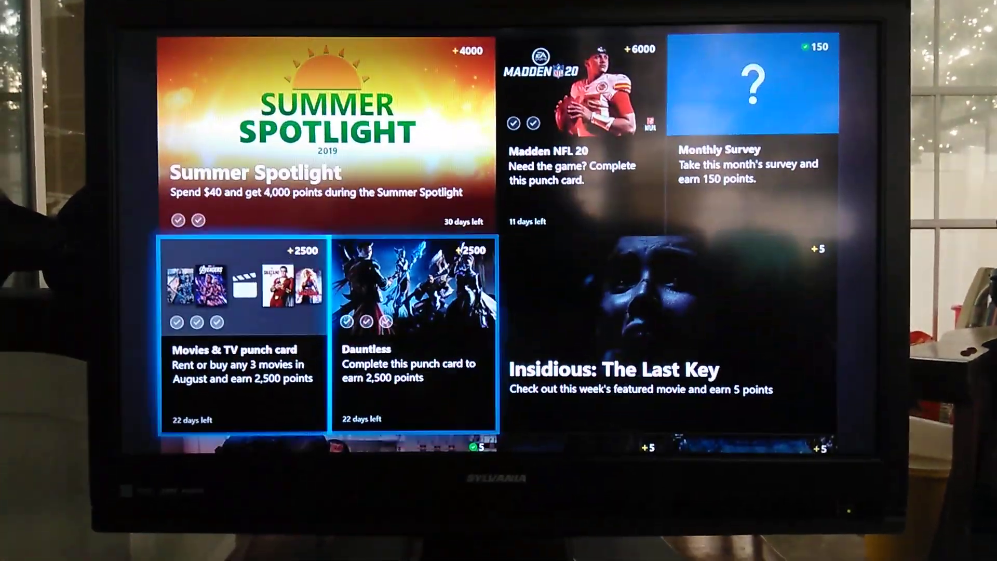
{"action": "scroll", "scroll_direction": "down", "scroll_amount": 3}
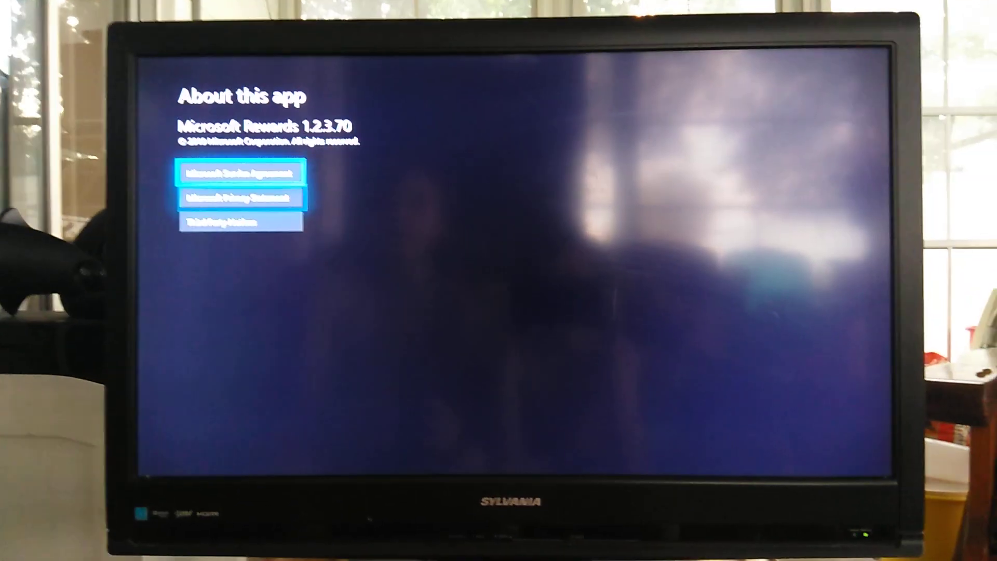
- Exit to My games & apps and relaunch Microsoft Rewards onto the Redeem catalog with 1,405 points
{"action": "key", "text": "Down"}
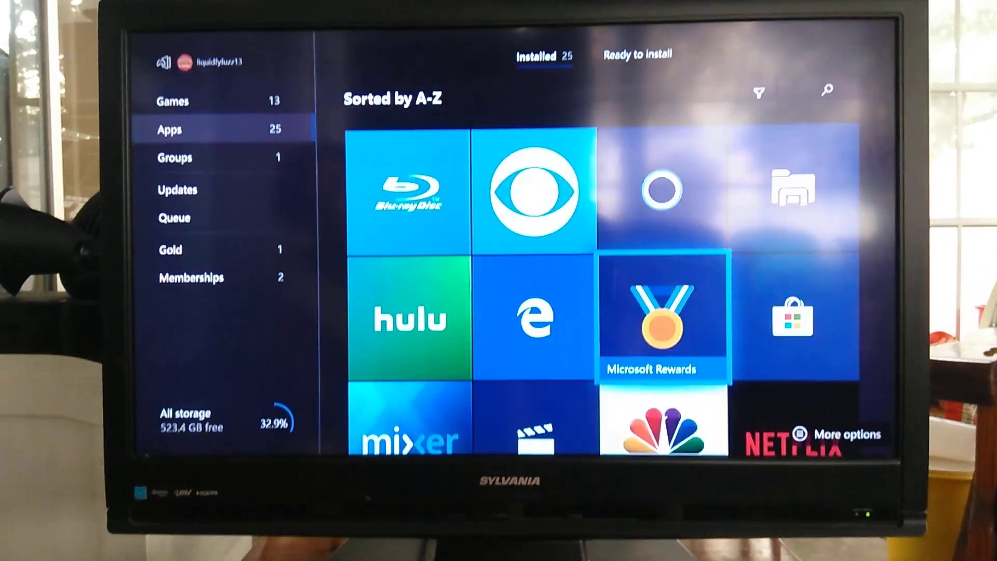
{"action": "left_click", "coordinate": [662, 321]}
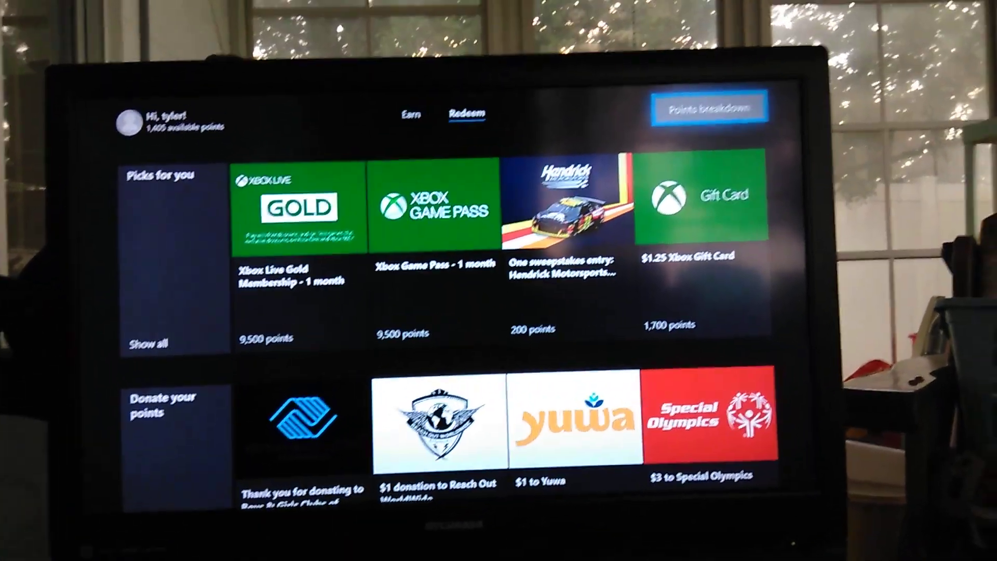
- Show the Points breakdown: 405 points this month across Edge bonus, search, shopping and other
{"action": "left_click", "coordinate": [708, 106]}
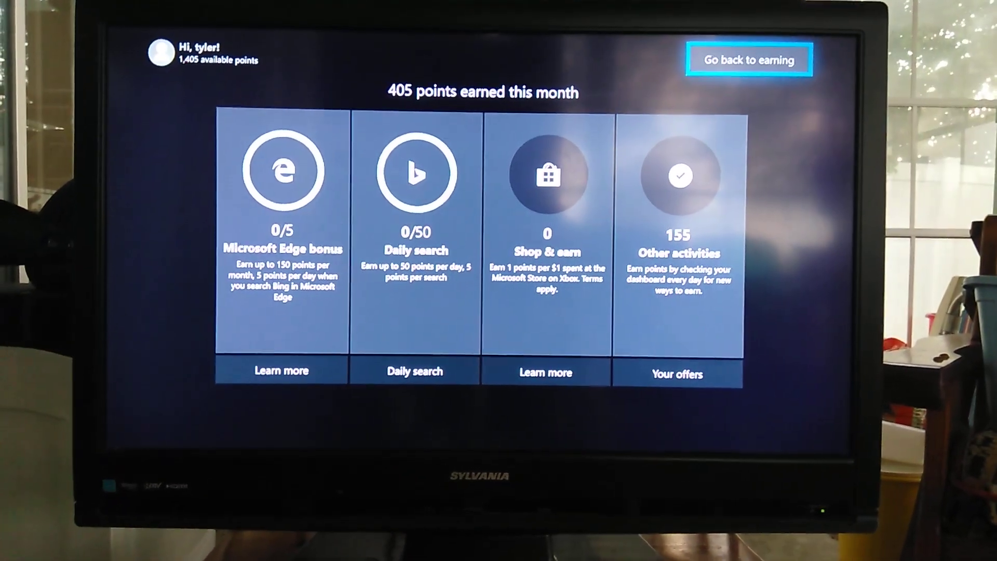
- Return to the Redeem catalog and browse down past donations to the Play to win sweepstakes
{"action": "left_click", "coordinate": [750, 61]}
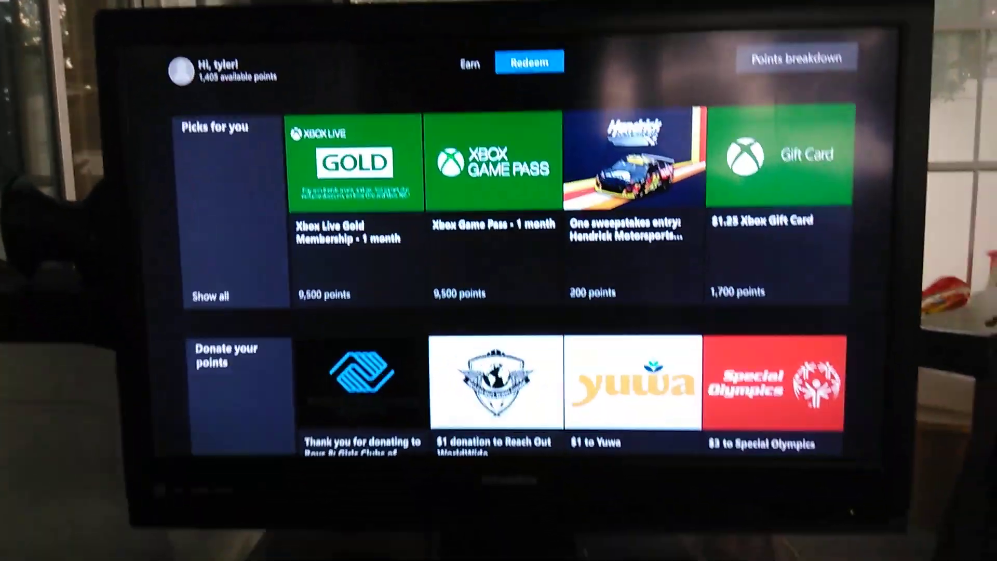
{"action": "scroll", "scroll_direction": "down", "scroll_amount": 3}
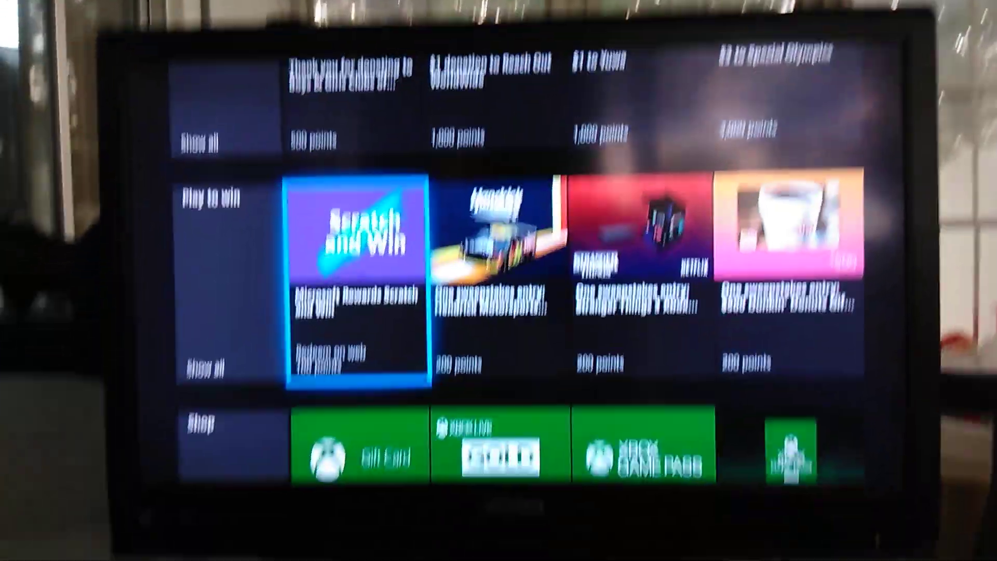